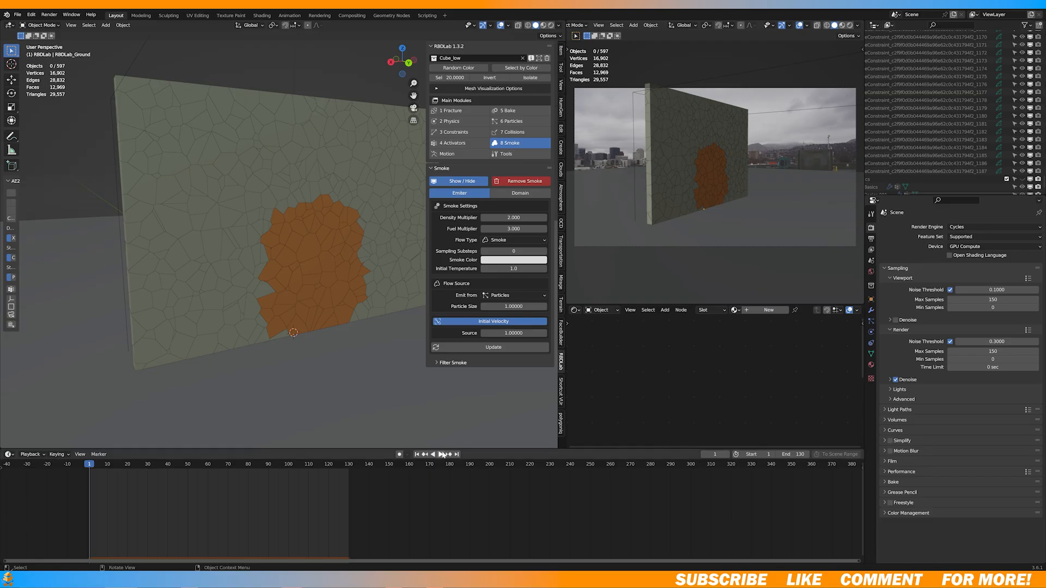
Step: Play, rewind and replay the wall destruction simulation to check the retuned smoke emission
click(442, 455)
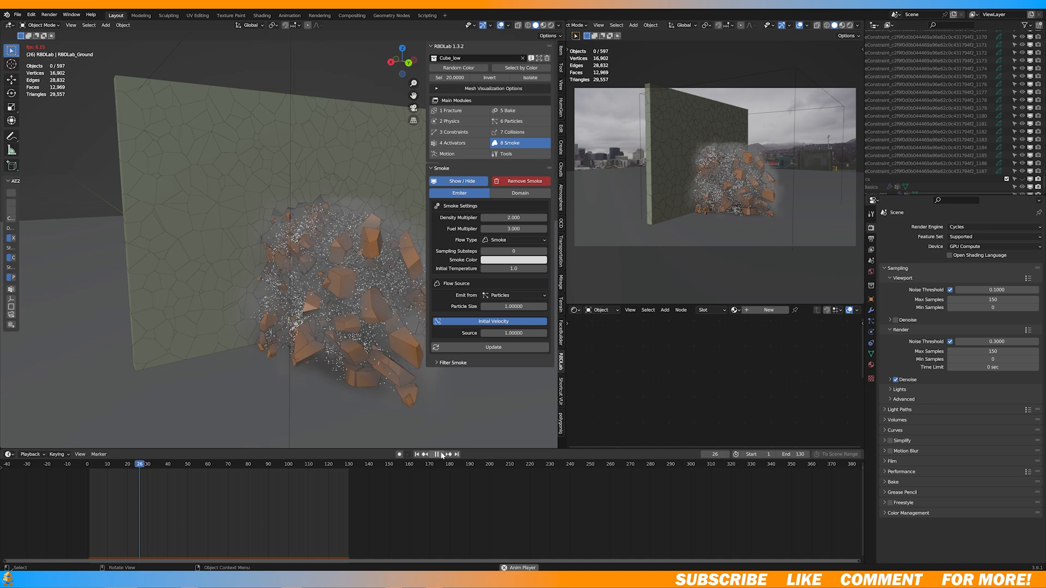
click(436, 455)
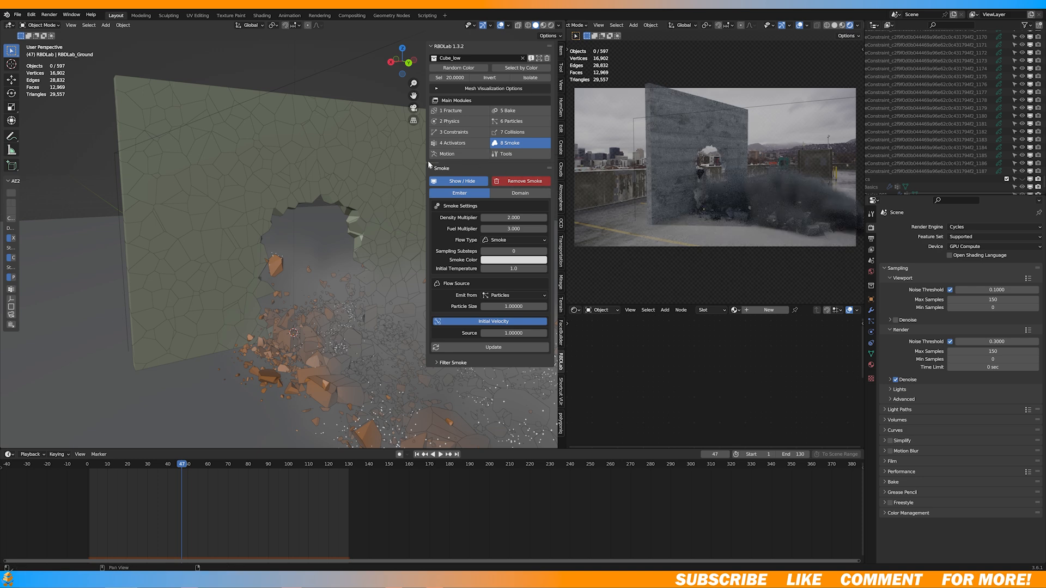
click(441, 455)
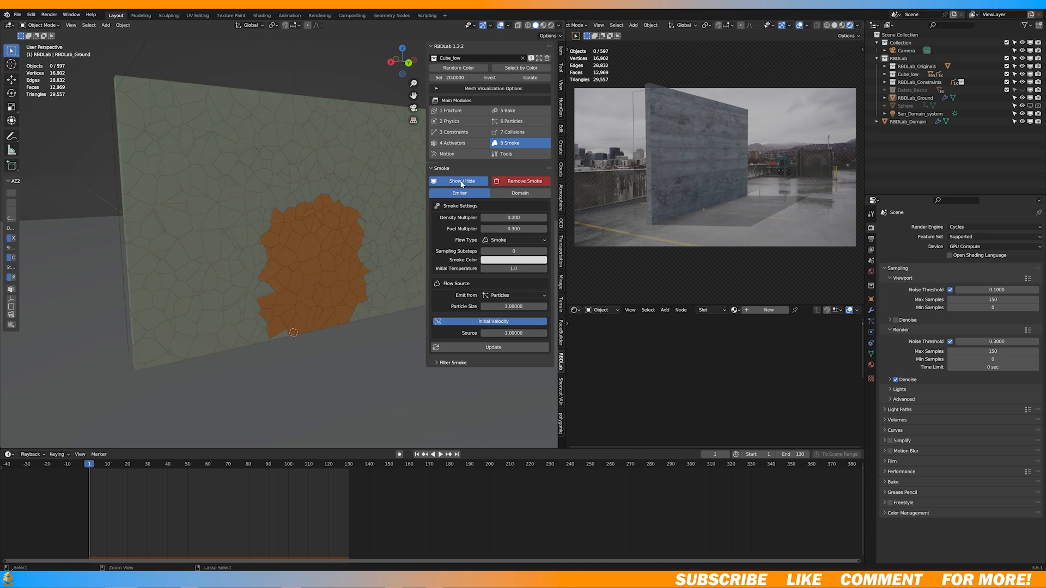
click(443, 455)
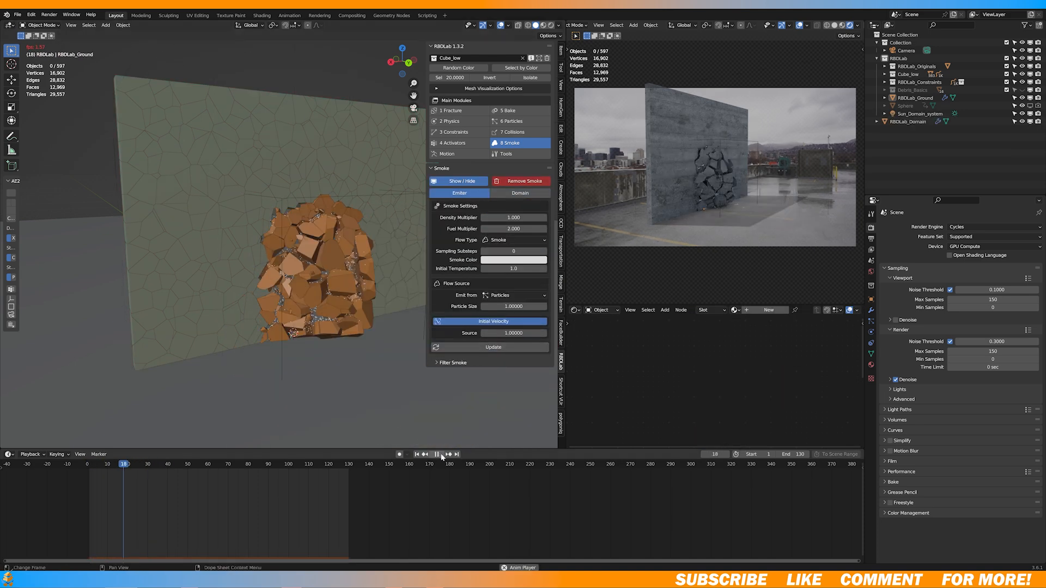
click(436, 455)
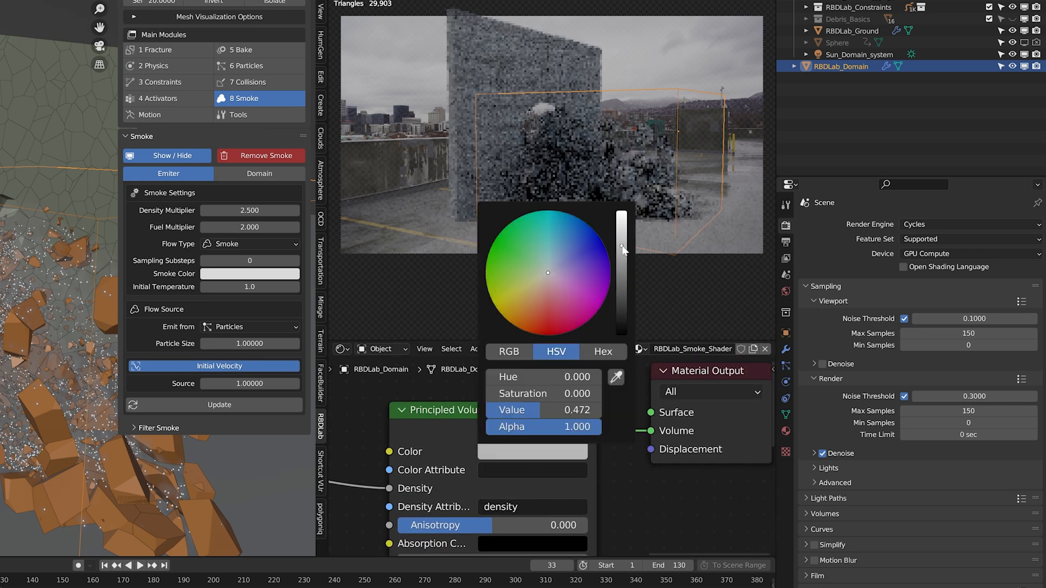
Step: Raise the Principled Volume smoke colour value to about 0.652 for a lighter grey
drag(622, 250, 622, 236)
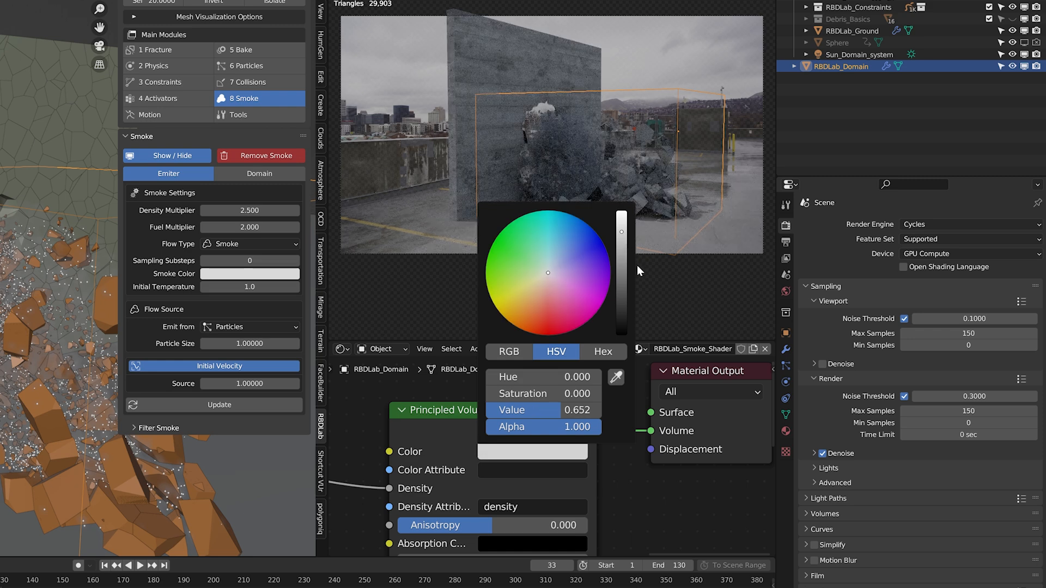
click(543, 244)
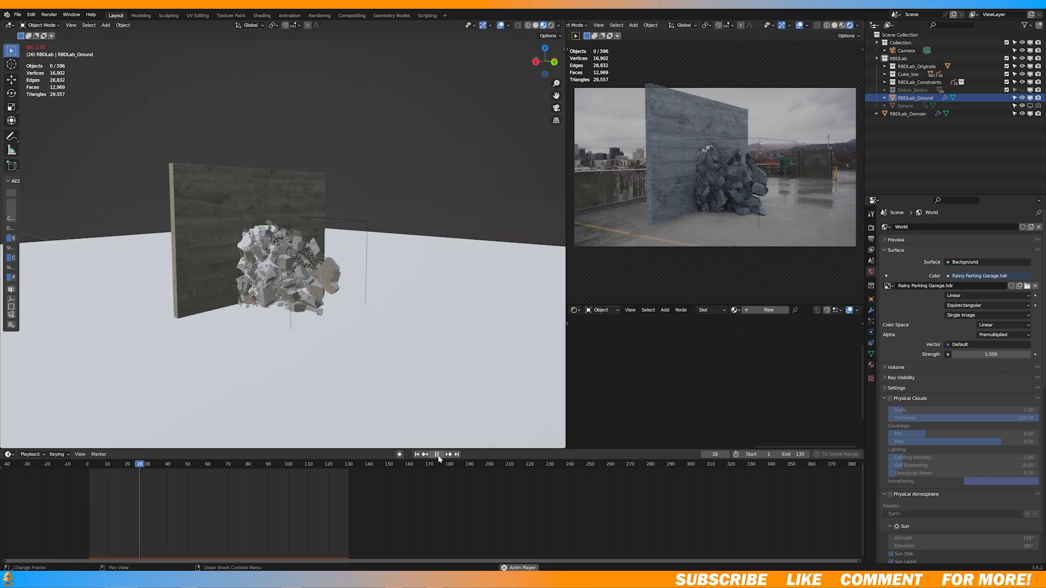
Step: Play the debris animation under the Rainy Parking Garage HDR lighting at strength 1.5
click(438, 455)
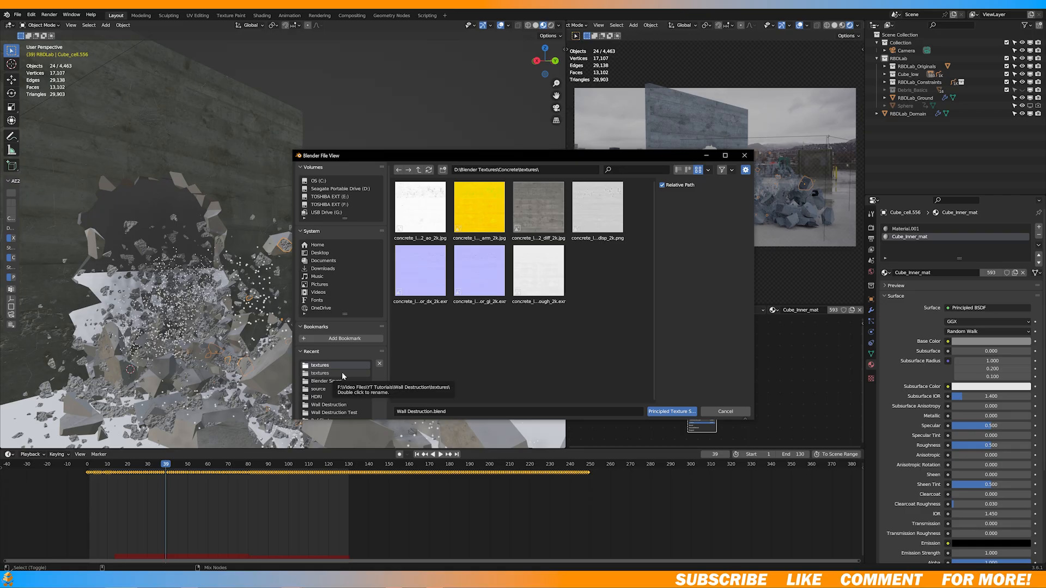
Step: Load the concrete maps into the debris inner material, adjust the Color Ramp contrast, and set renders to the Wall Destruction folder
click(419, 207)
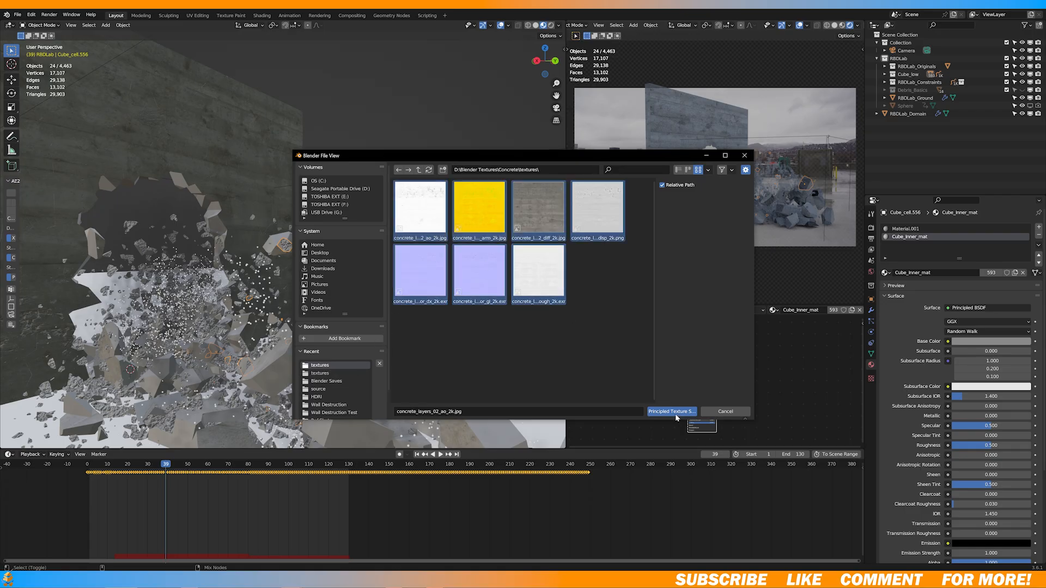
click(671, 412)
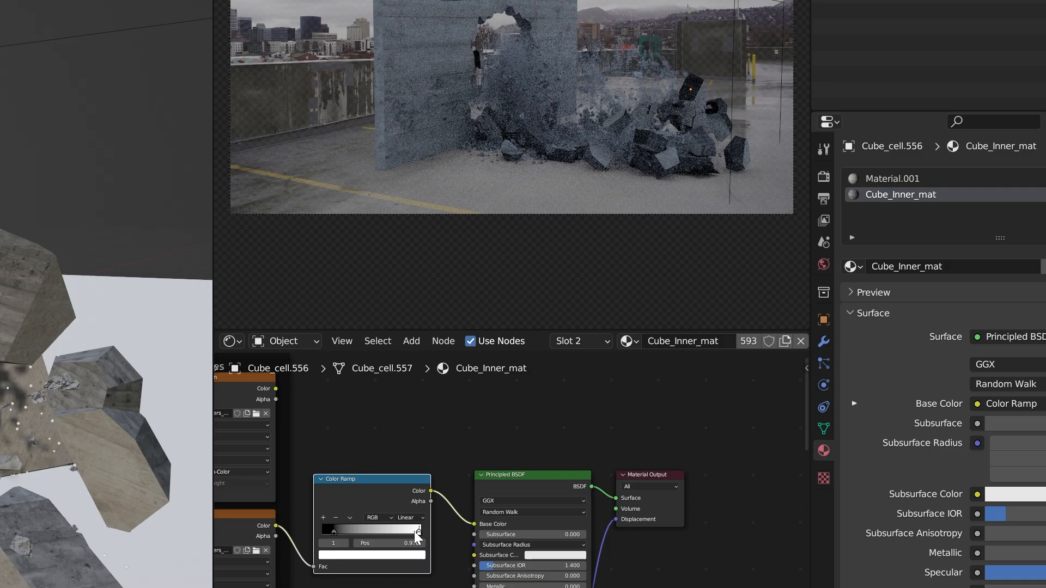
drag(418, 531, 366, 531)
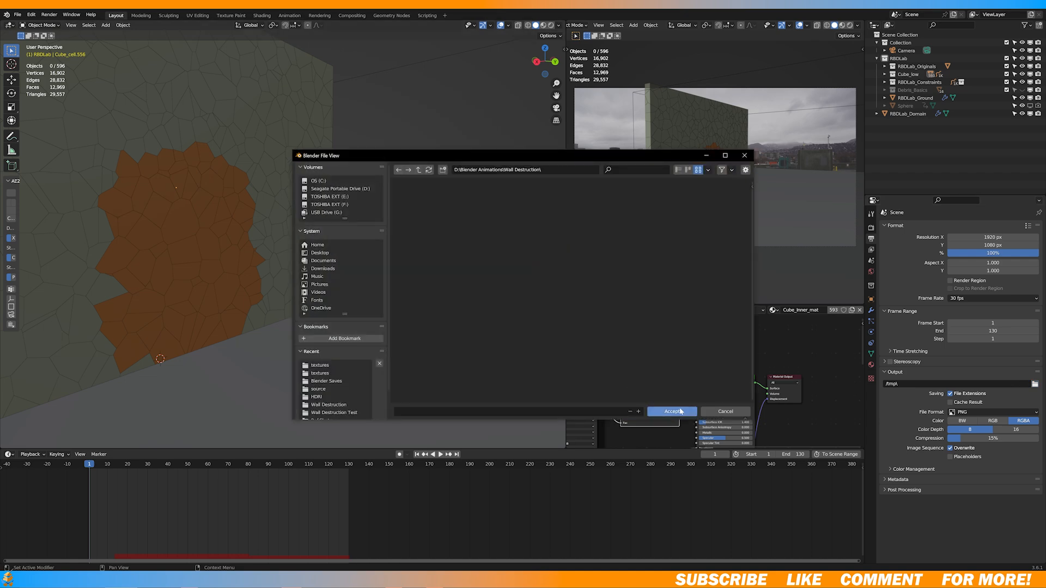
click(993, 298)
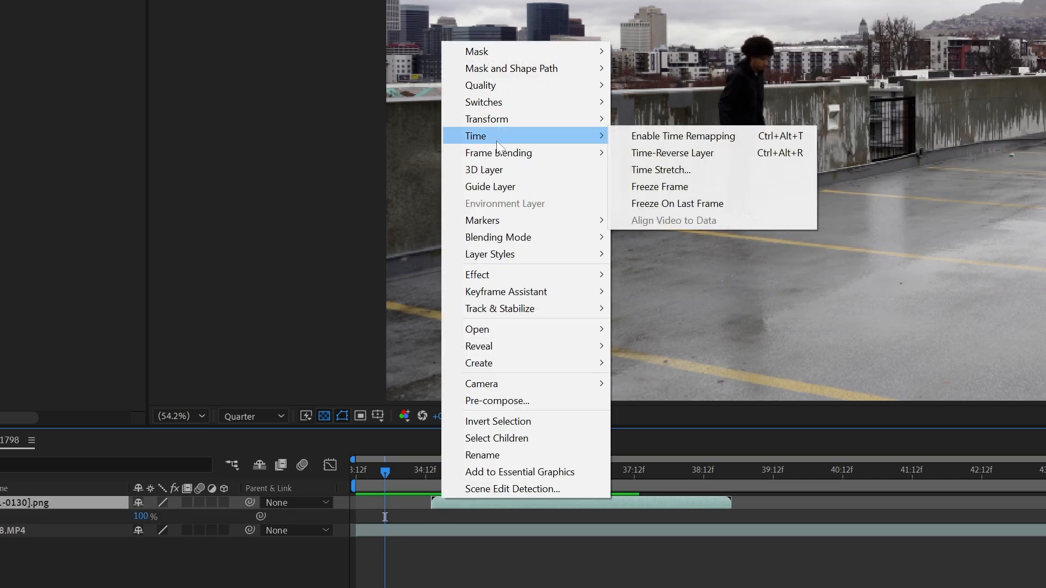
Step: Enable time remapping on the rendered PNG sequence and bring up the footage layer's actions
click(682, 135)
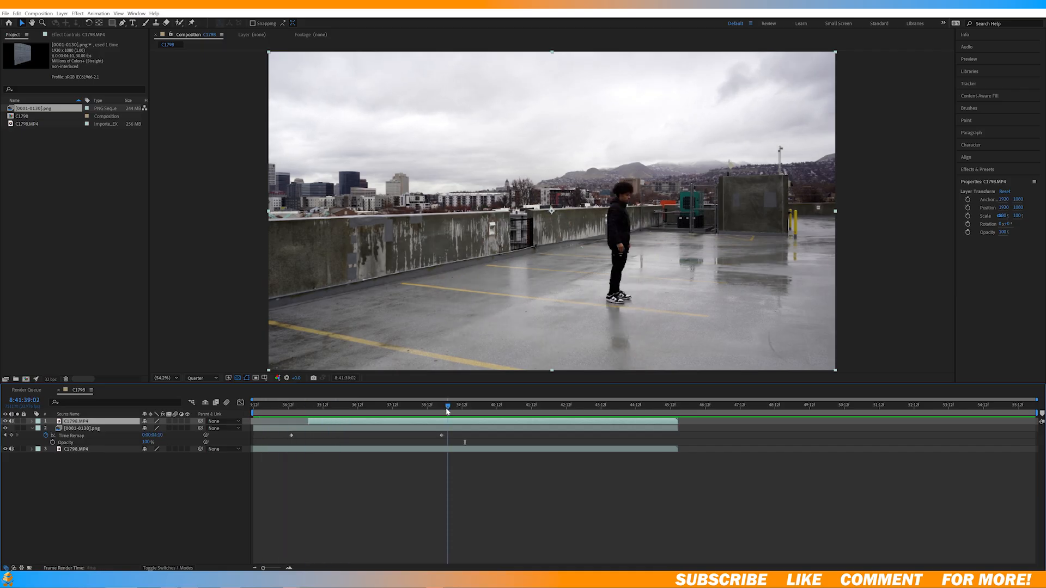
right_click(447, 407)
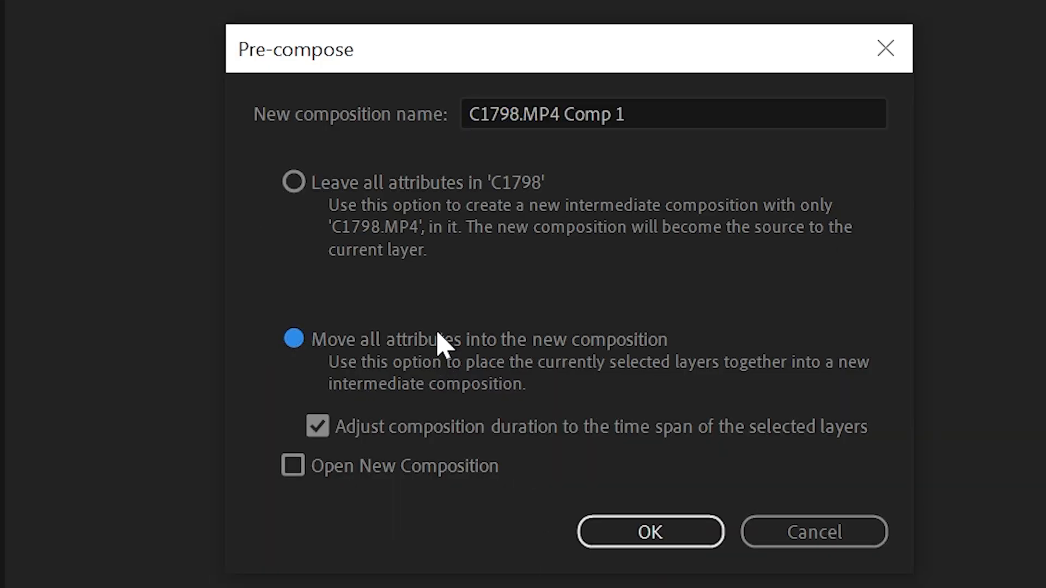
Step: Pre-compose the footage as 'Roto' and keyframe the inverted mask around the walking person's legs
text(Roto)
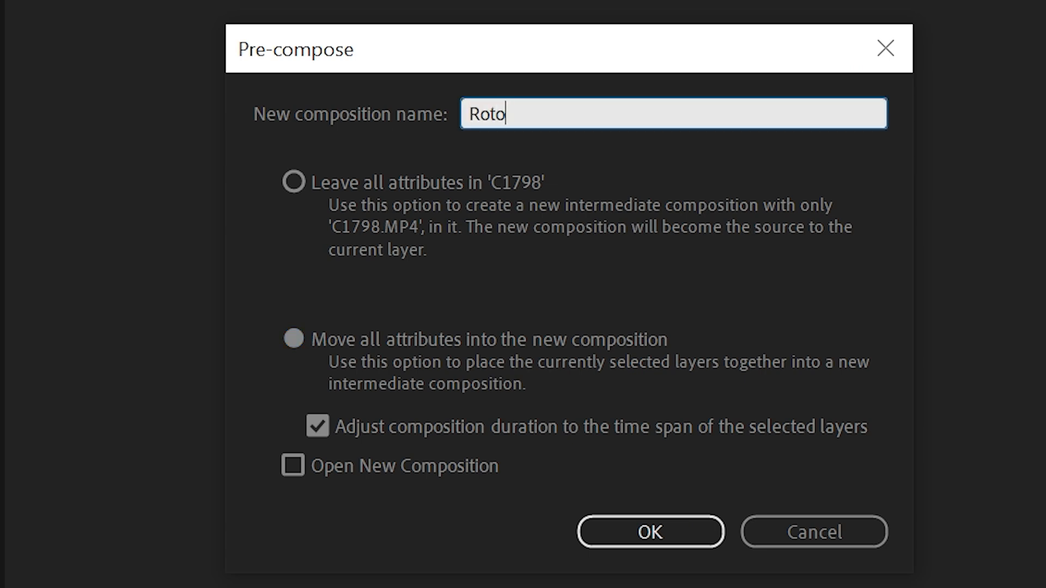
click(649, 532)
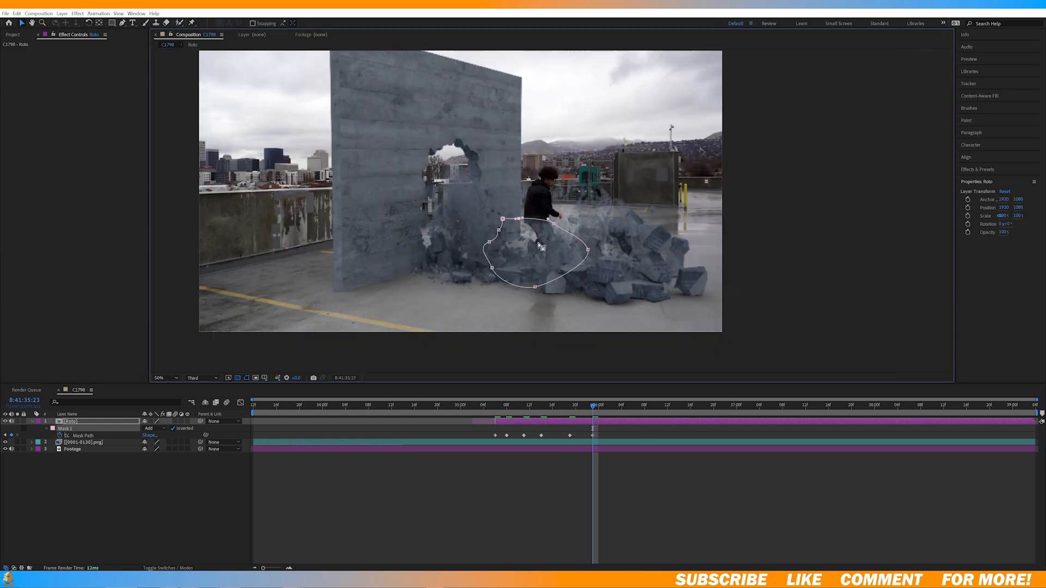
click(699, 406)
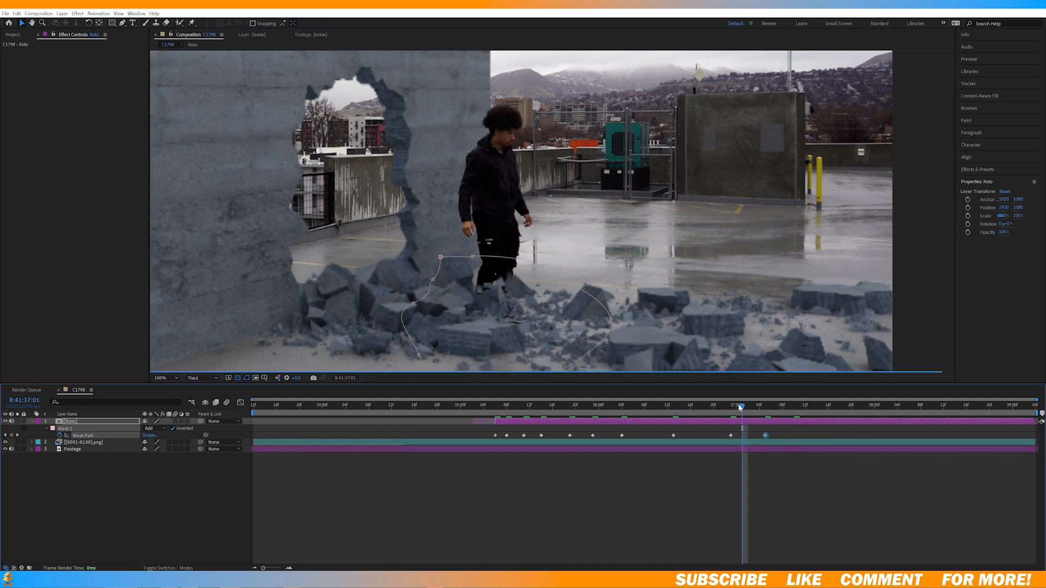
click(817, 406)
text(lume)
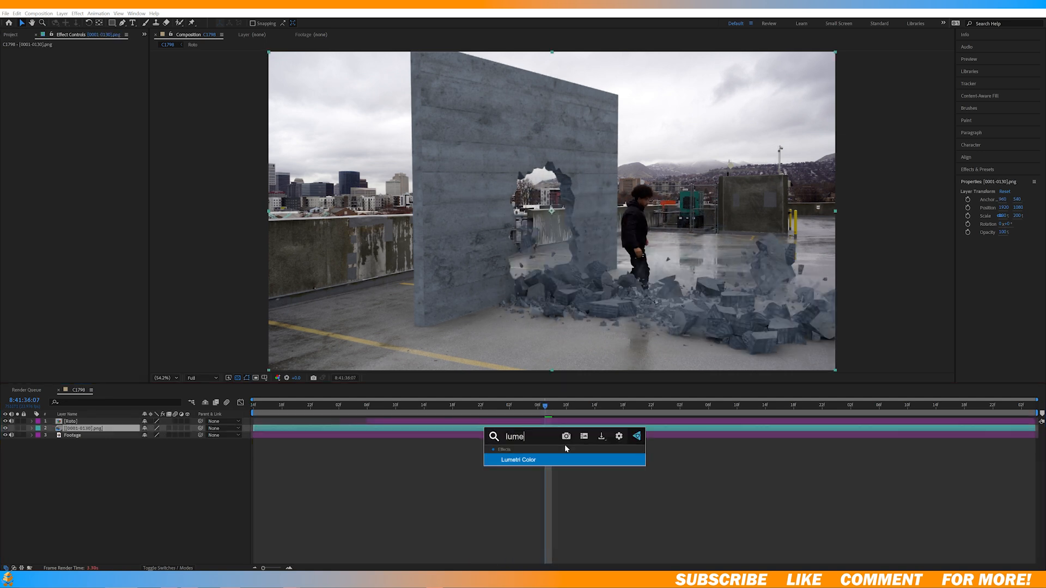
Step: Darken the wall render layer with Lumetri Color and set Add Grain's Viewing Mode to Final Output
click(519, 460)
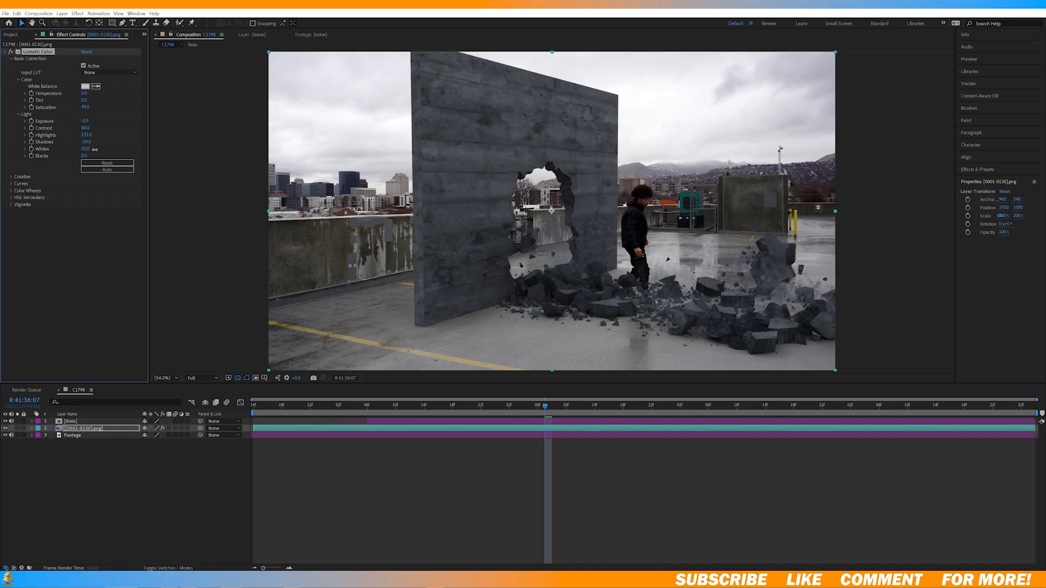
click(466, 407)
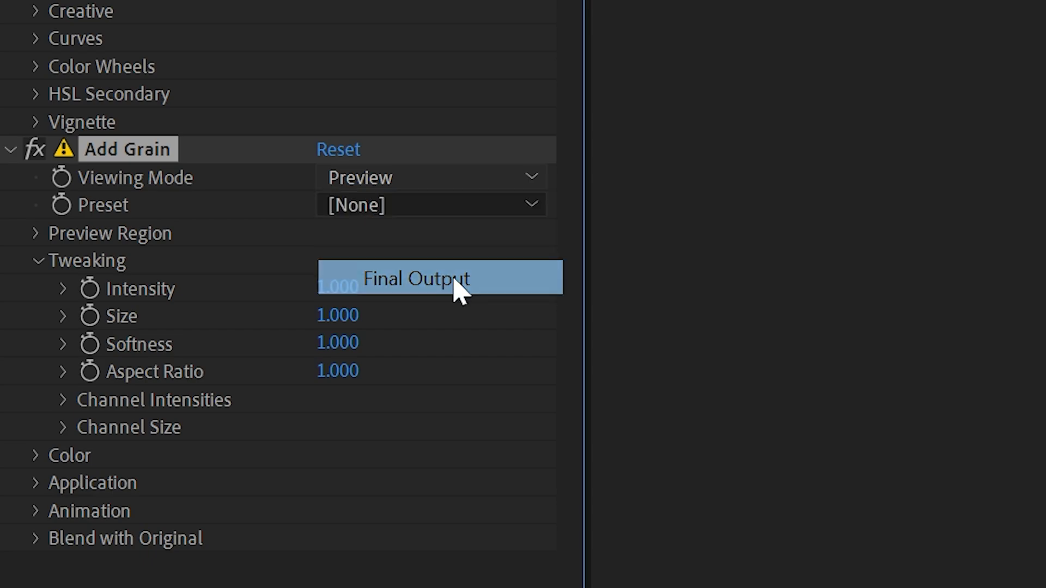
click(415, 278)
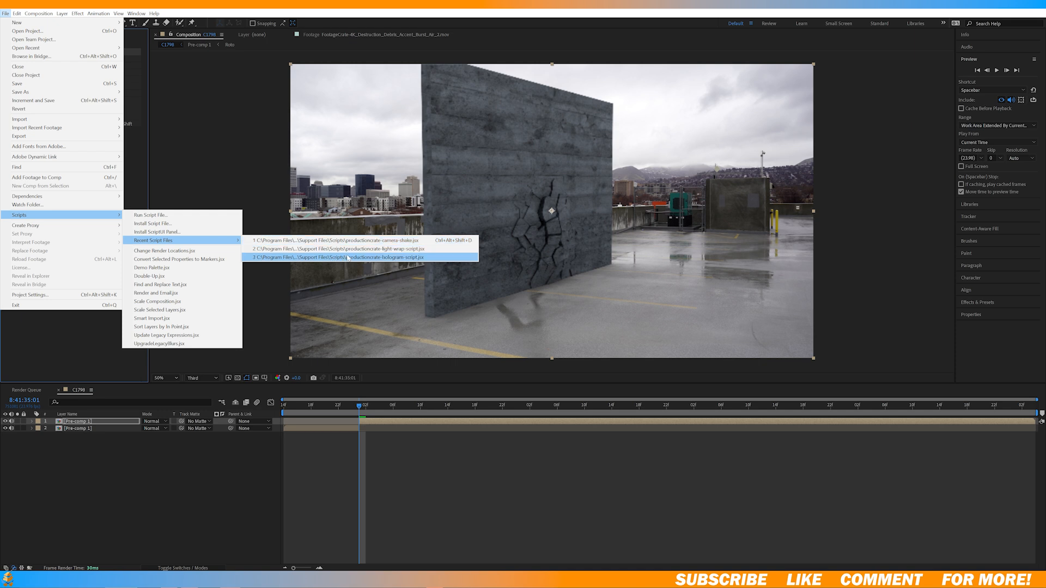
Step: Launch the ProductionCrate Camera Shake script and choose the Jolt 2 preset
click(366, 240)
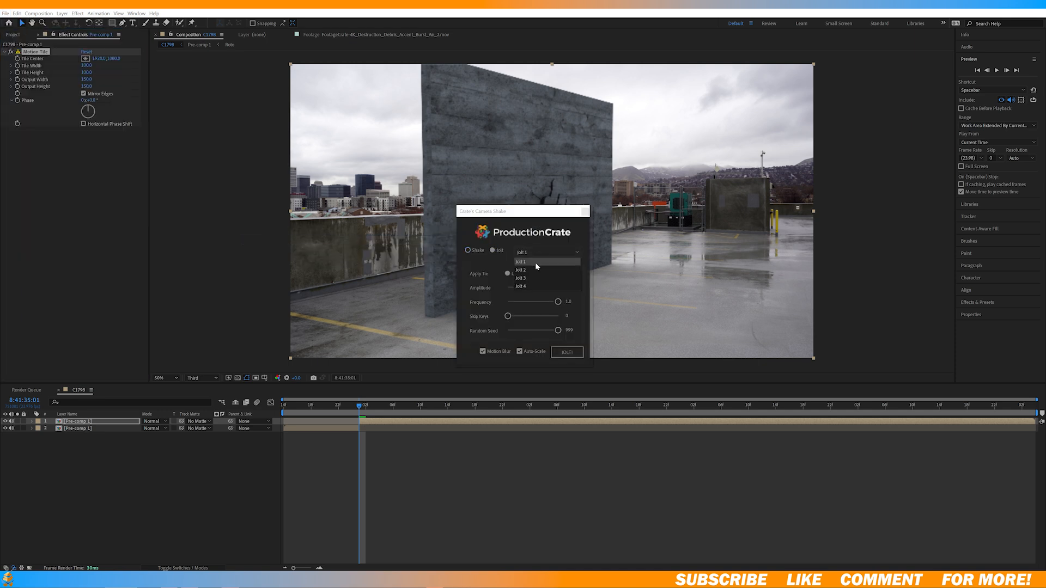
click(520, 270)
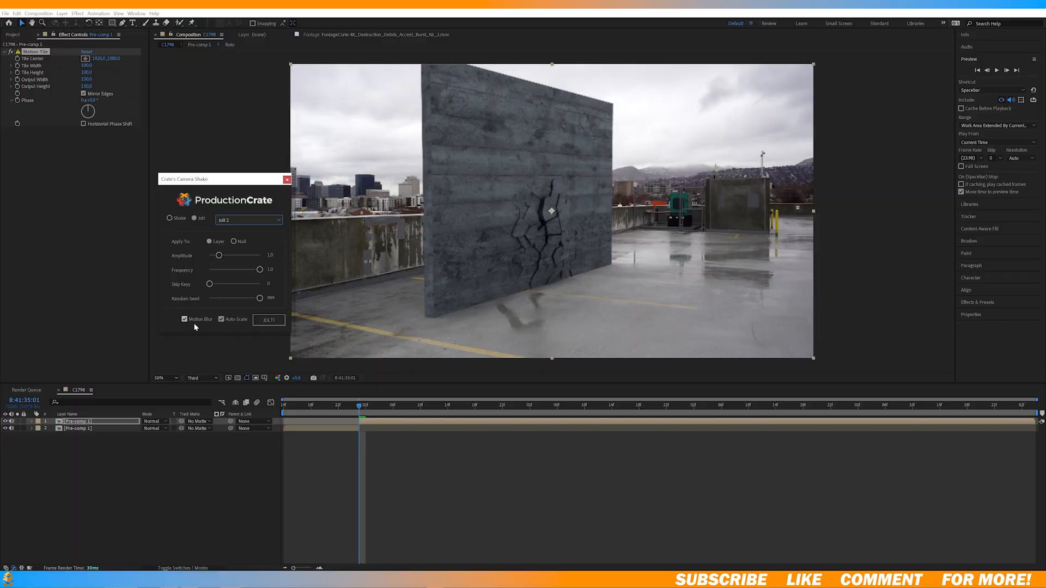